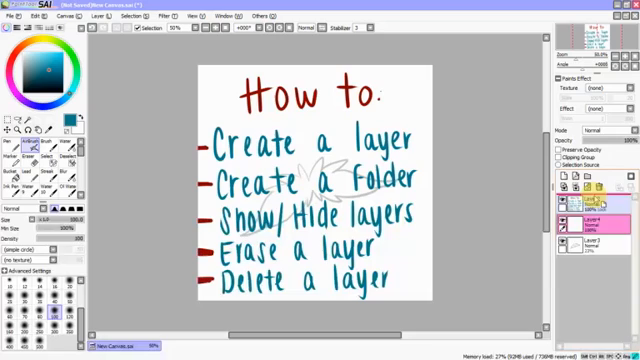
# - Add a new empty layer to the 'How to.' canvas and select it in the layer list
pyautogui.click(600, 248)
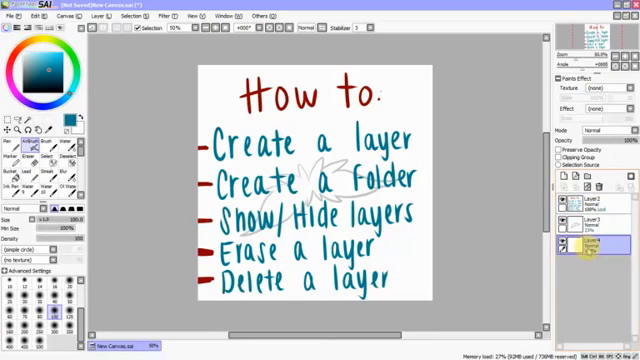
pyautogui.click(600, 240)
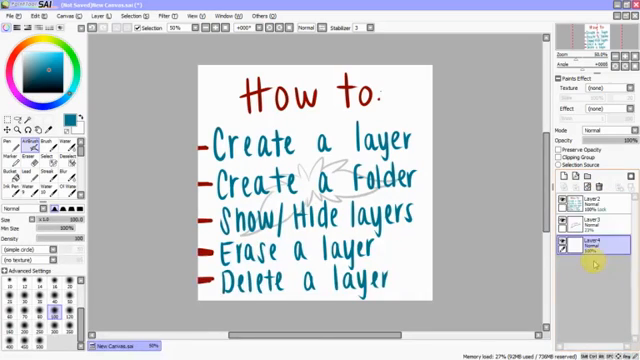